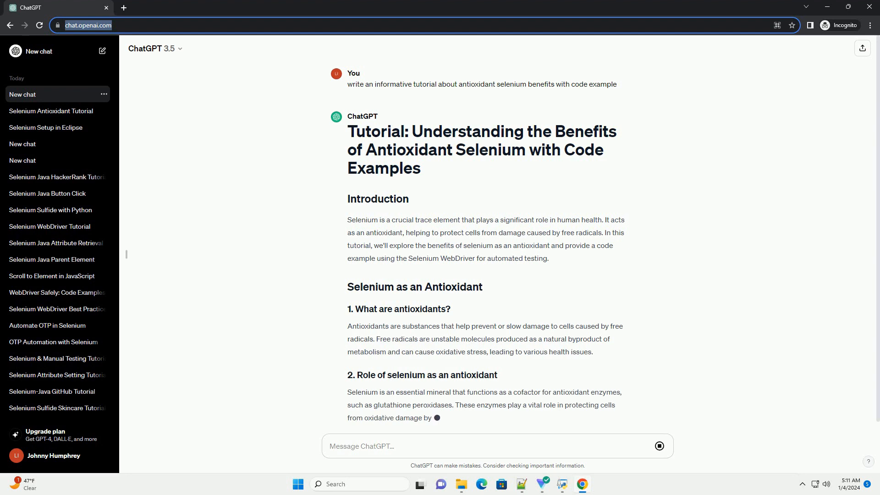
pyautogui.scroll(-3)
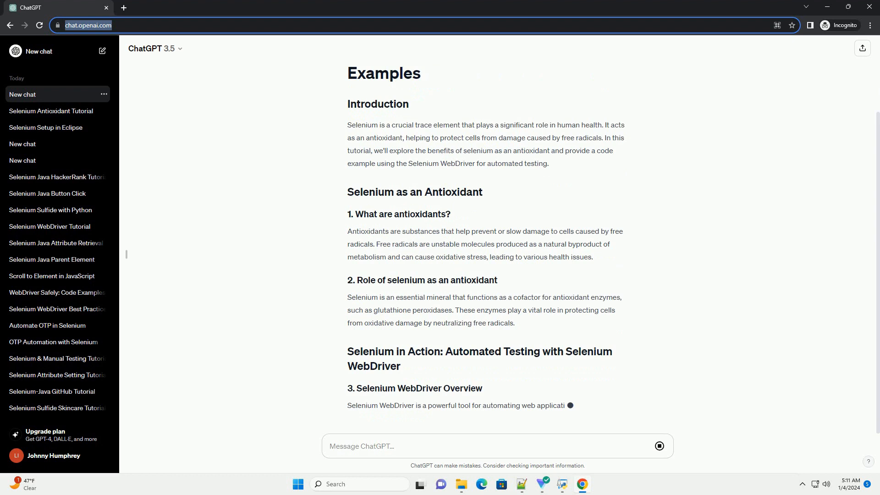
pyautogui.scroll(-3)
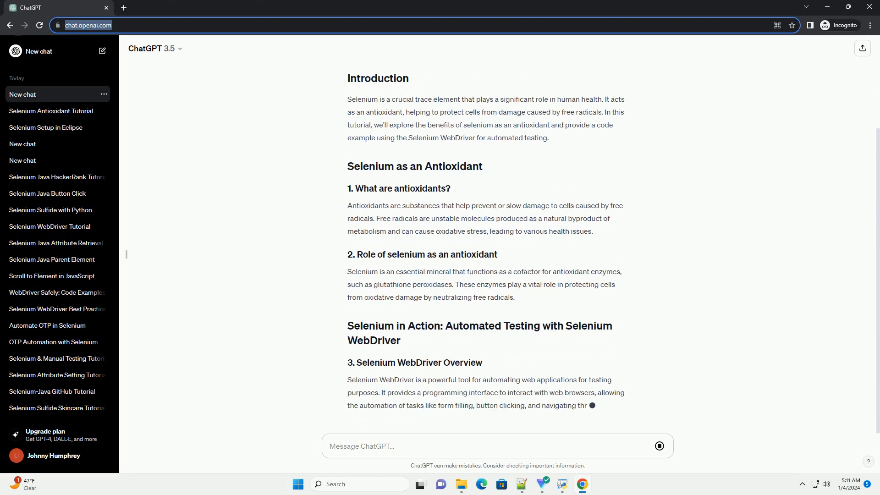
pyautogui.scroll(-3)
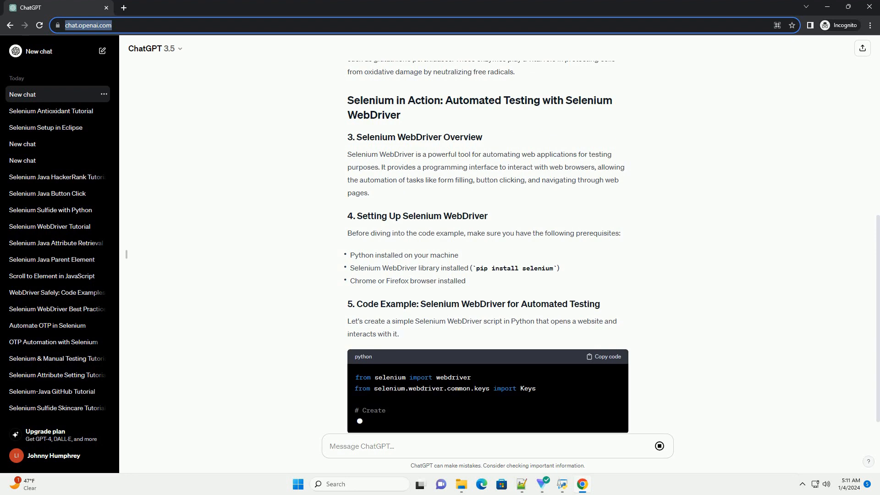
pyautogui.scroll(-3)
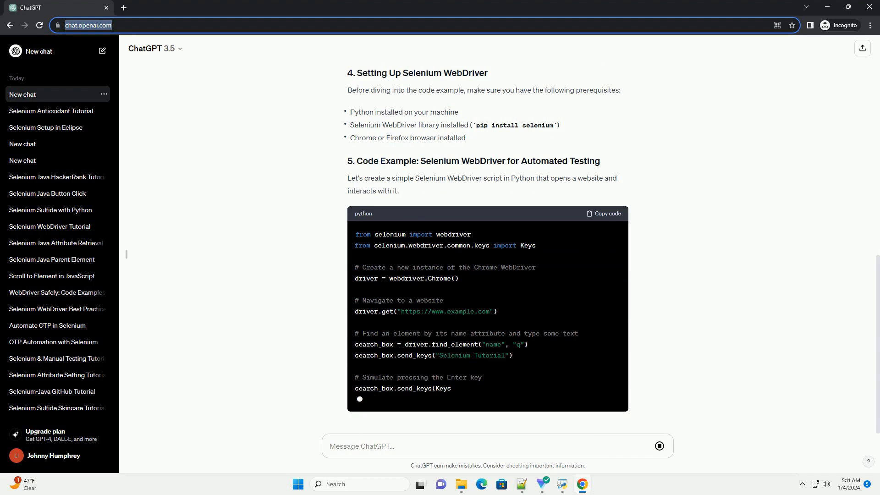
pyautogui.scroll(-3)
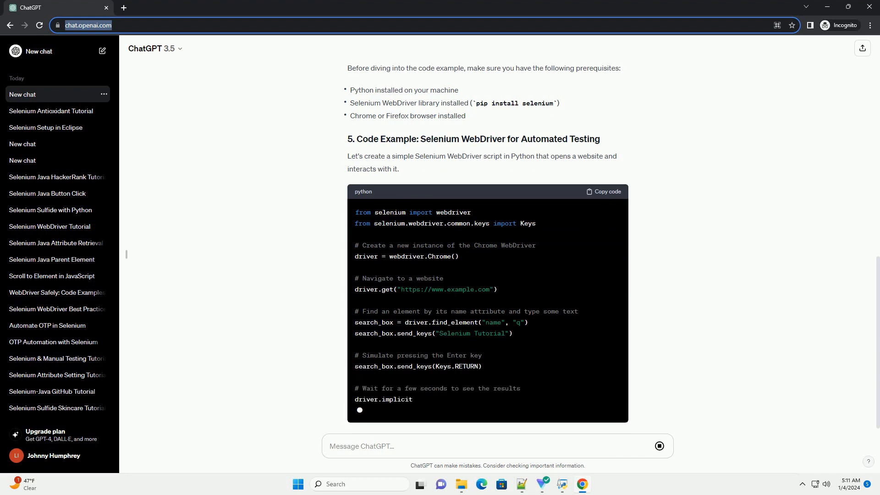
pyautogui.scroll(-3)
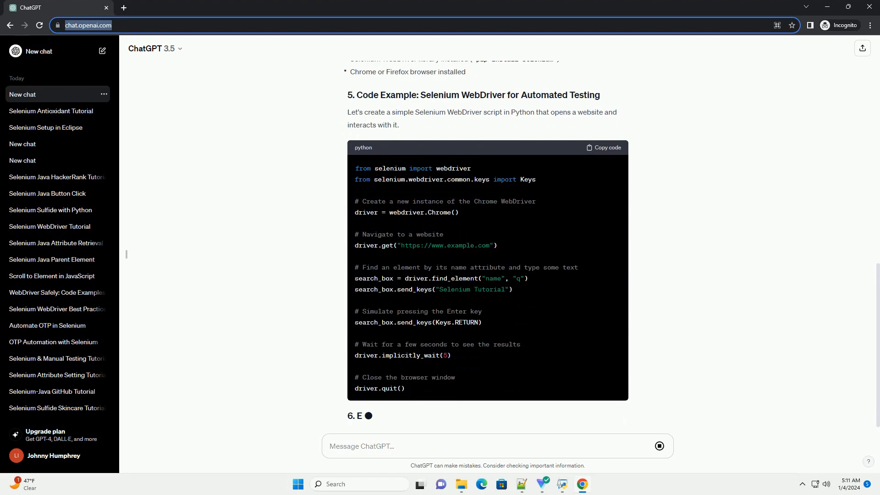
pyautogui.scroll(-3)
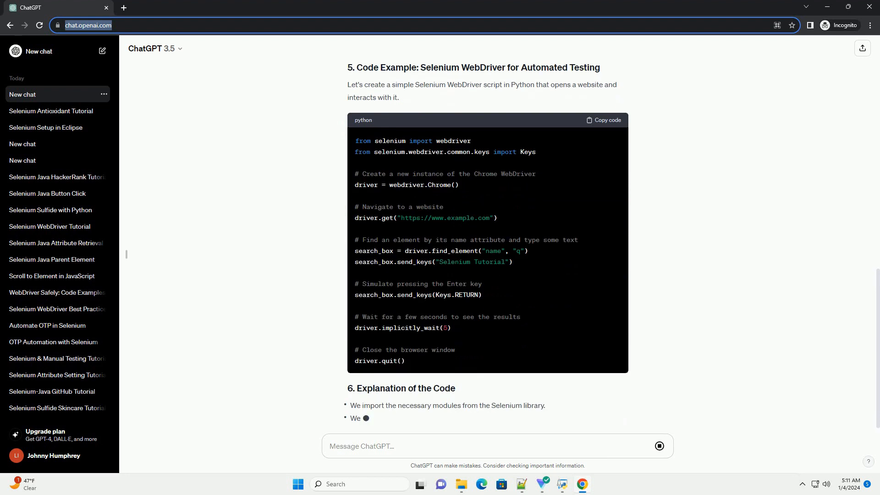
pyautogui.scroll(-3)
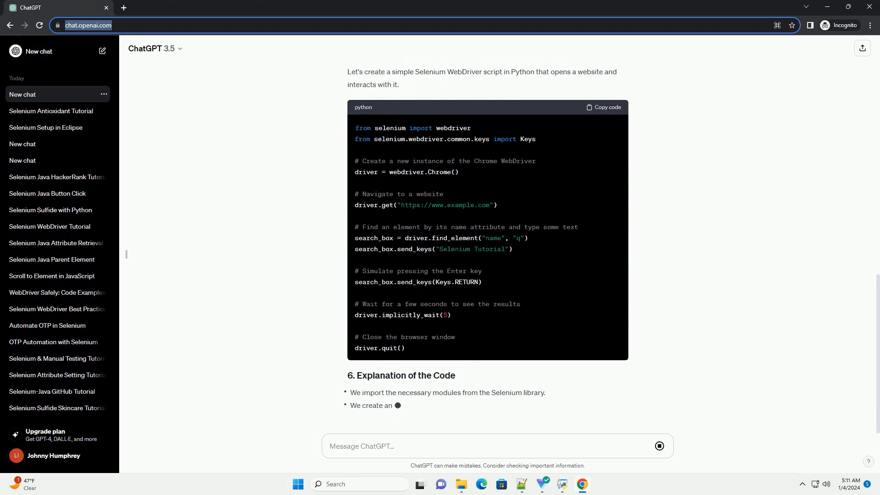
pyautogui.scroll(-3)
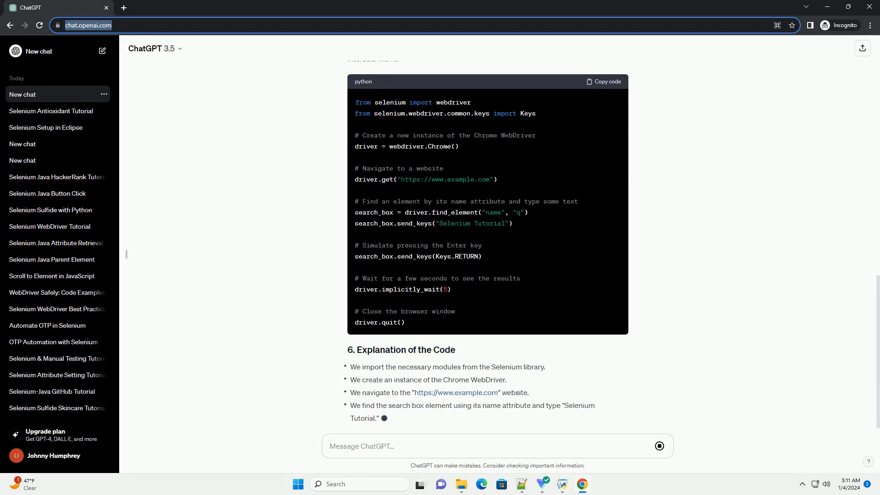
pyautogui.scroll(3)
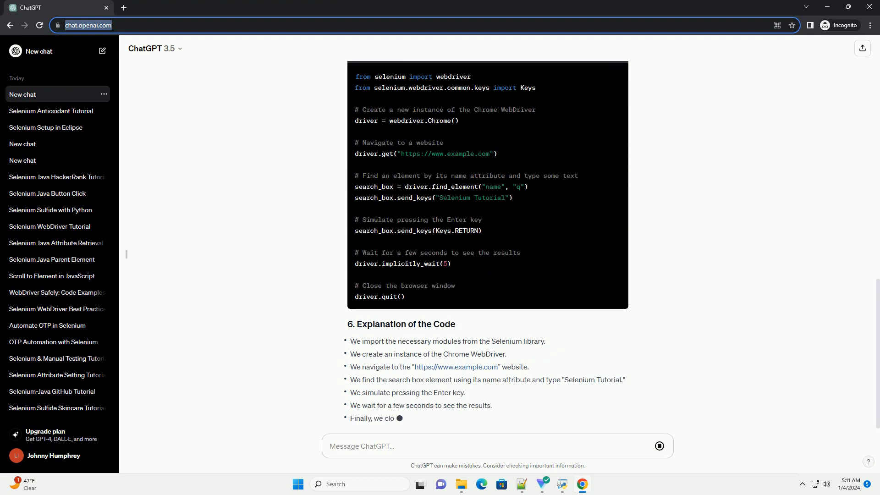
pyautogui.scroll(-3)
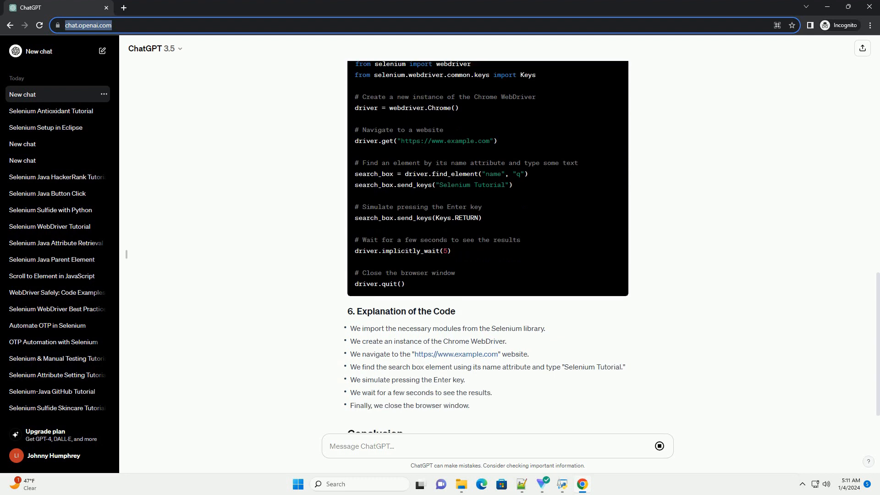
pyautogui.scroll(-3)
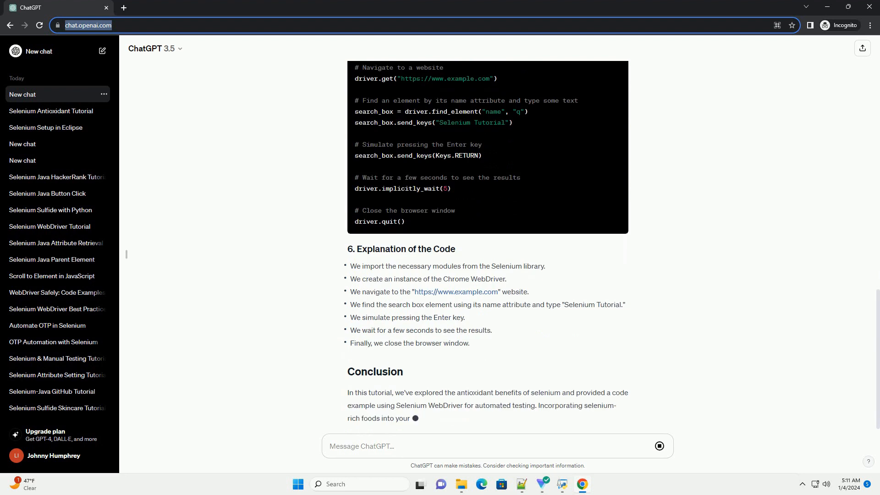
pyautogui.scroll(-3)
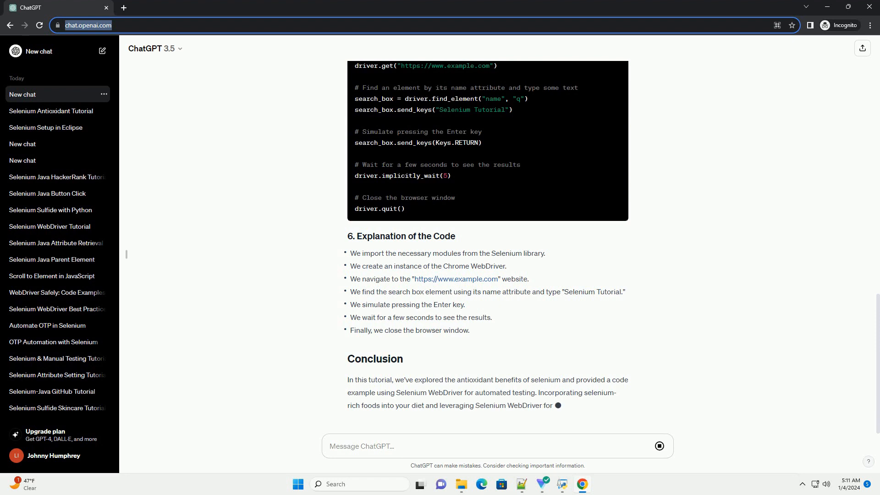
pyautogui.scroll(-3)
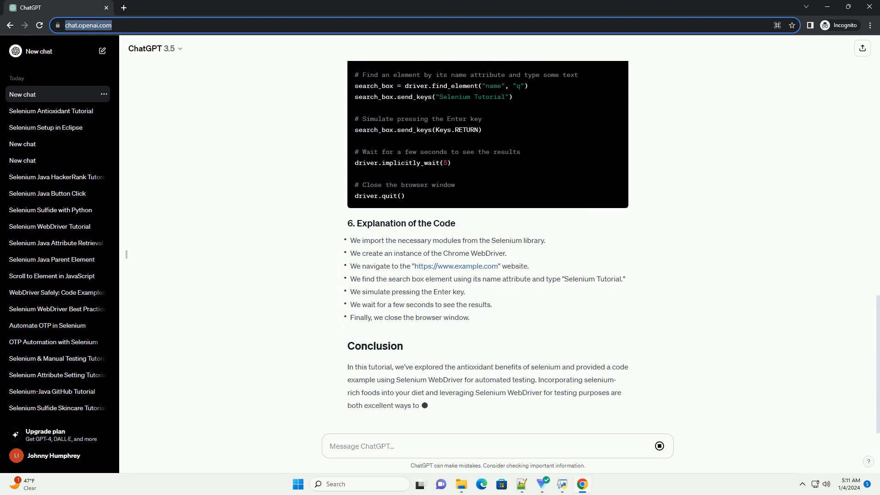